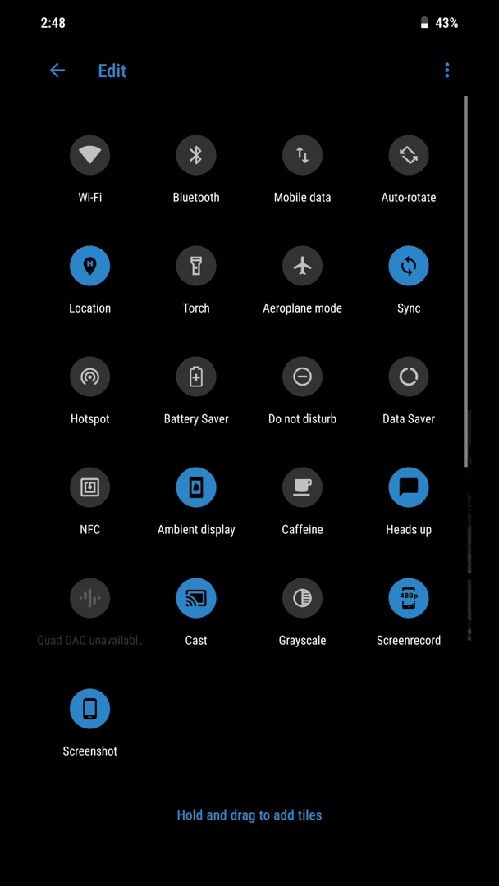
Step: Scroll through the Battery page to the per-app usage since last full charge
{"action": "scroll", "scroll_direction": "down", "scroll_amount": 3}
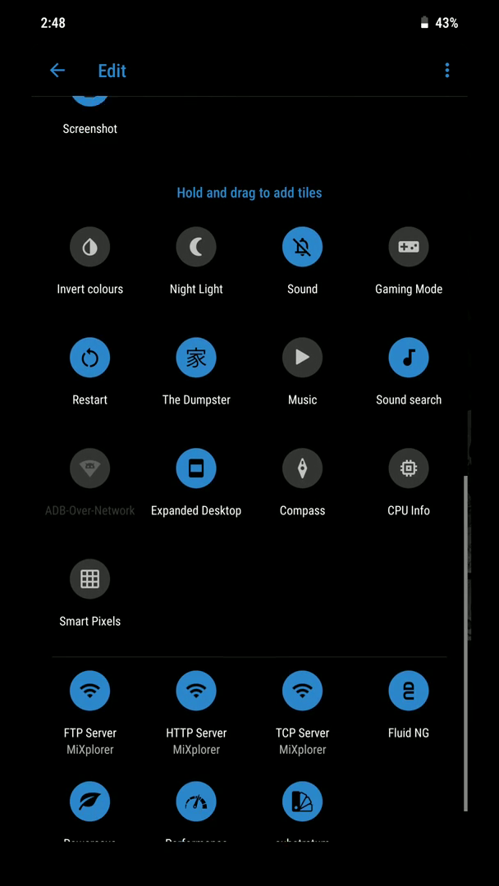
{"action": "scroll", "scroll_direction": "down", "scroll_amount": 3}
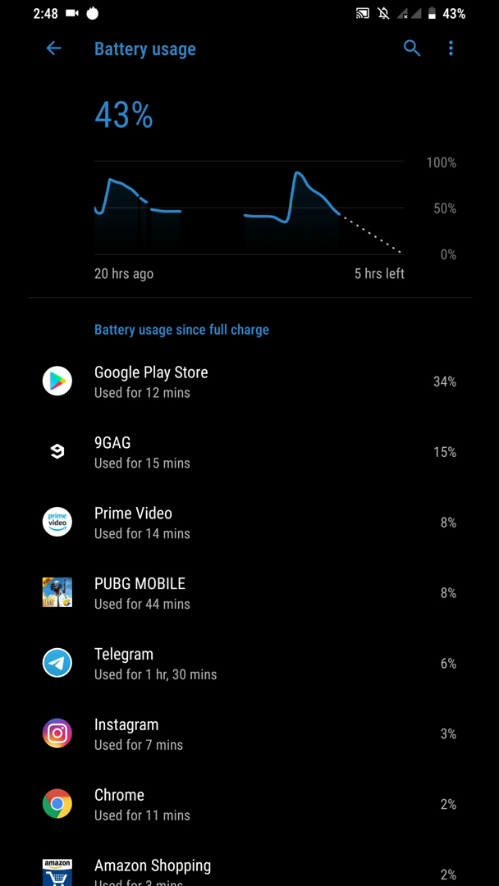
Step: Back out of Battery to the main settings list, reach System, then leave for the home screen
{"action": "left_click", "coordinate": [52, 49]}
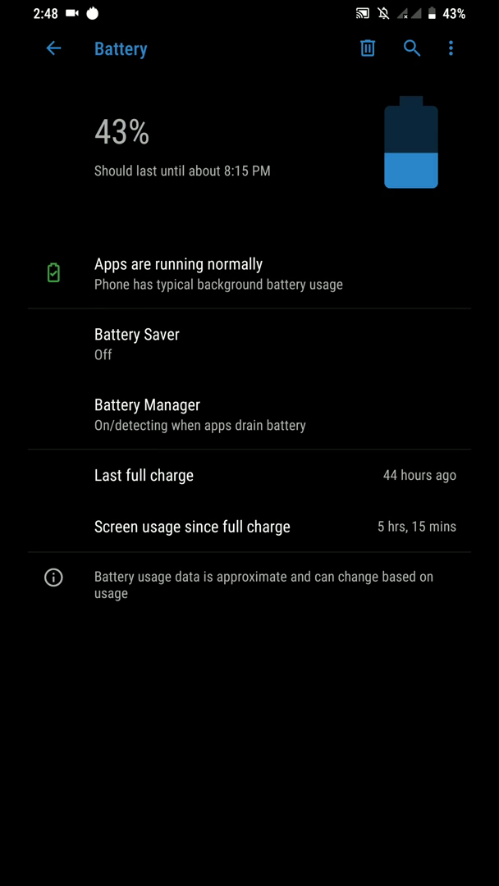
{"action": "left_click", "coordinate": [52, 49]}
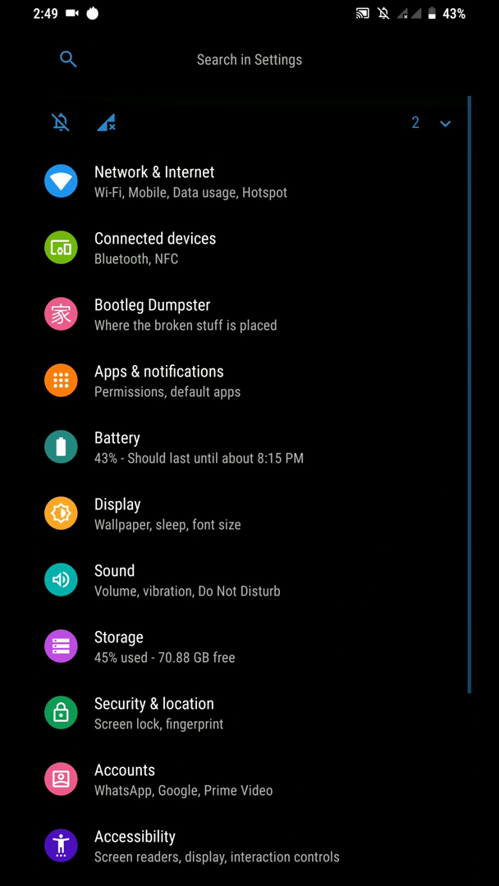
{"action": "scroll", "scroll_direction": "down", "scroll_amount": 3}
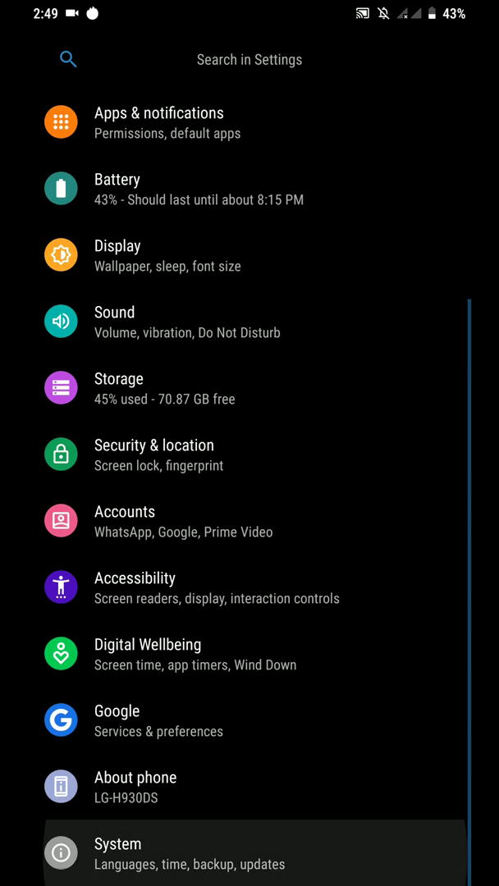
{"action": "left_click", "coordinate": [119, 844]}
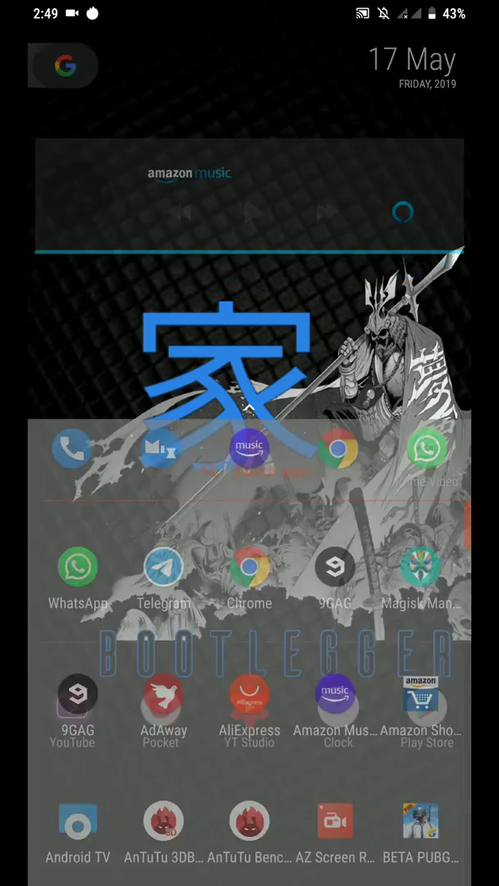
Step: Reopen Settings from recent apps and show the Digital Wellbeing dashboard with today's screen time
{"action": "type", "text": "e"}
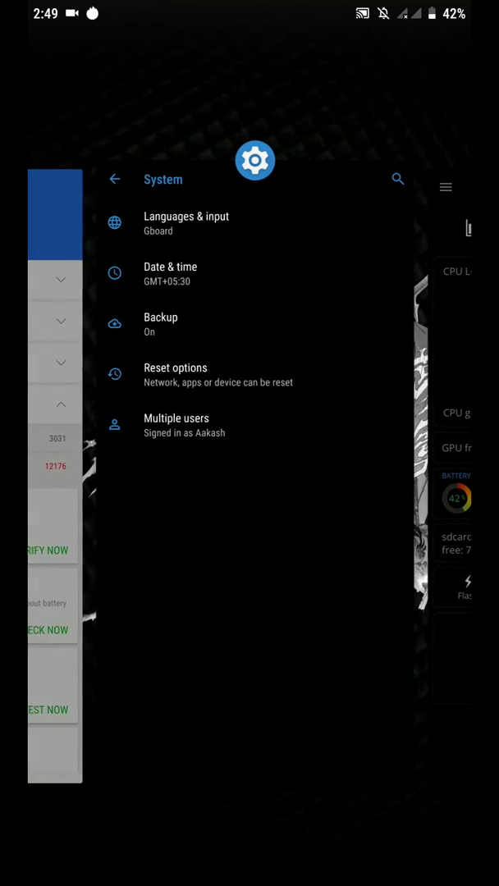
{"action": "left_click", "coordinate": [115, 177]}
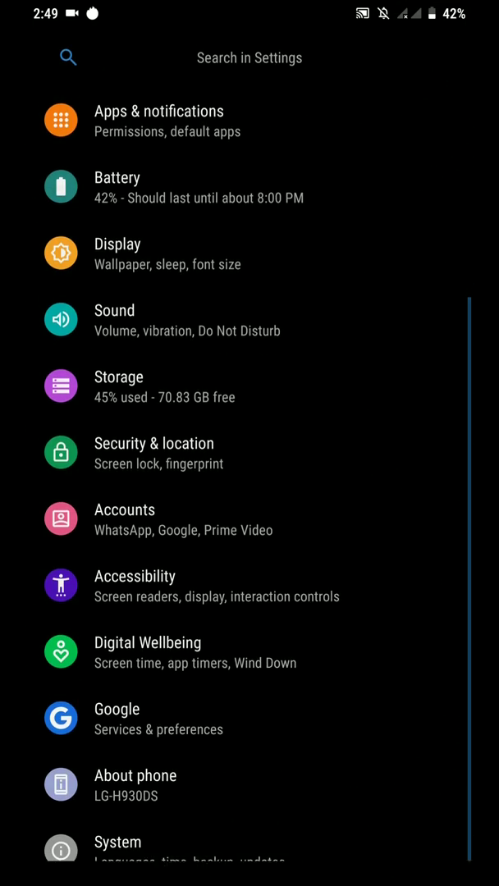
{"action": "left_click", "coordinate": [148, 653]}
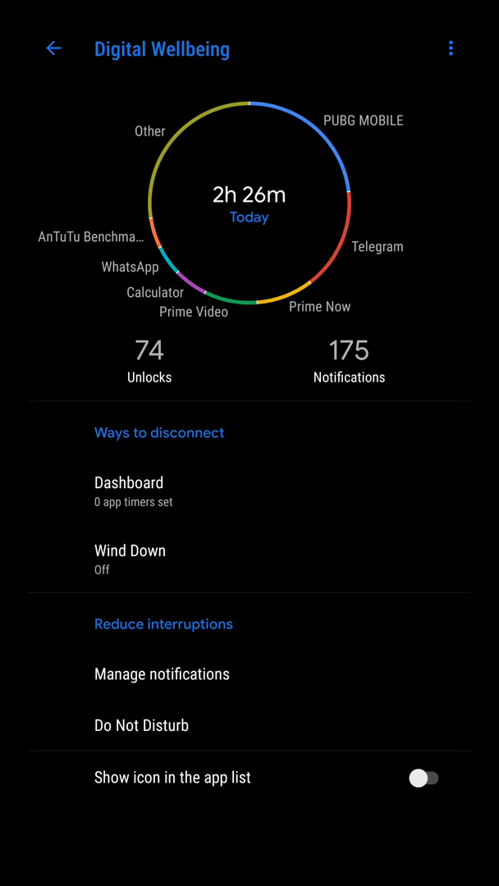
Step: Return to the main settings list and enter Display to apply the Shishu Immensity UI theme
{"action": "left_click", "coordinate": [53, 49]}
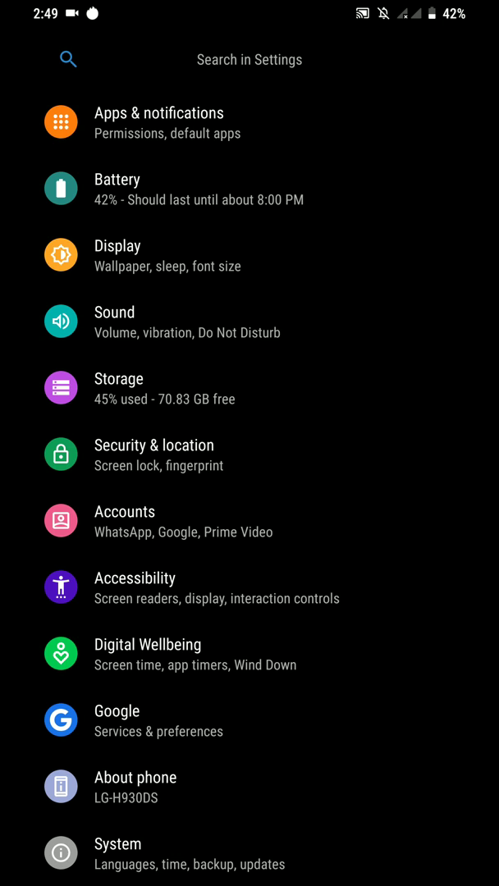
{"action": "left_click", "coordinate": [118, 246]}
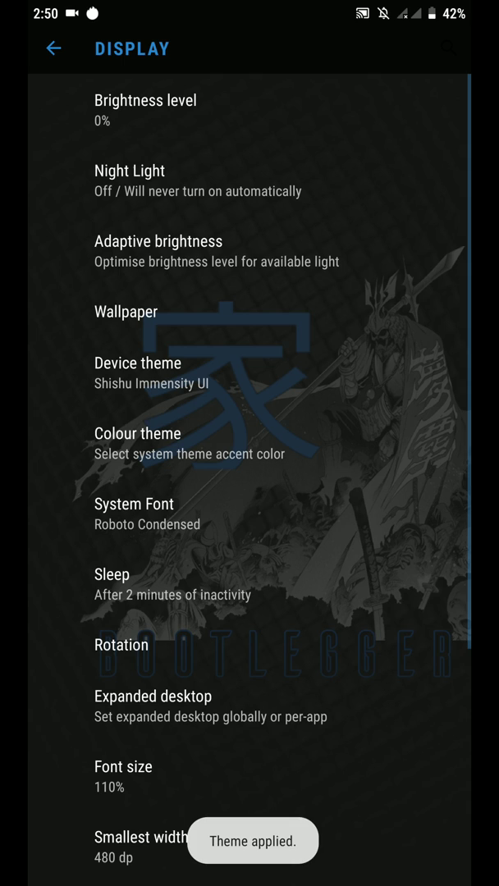
Step: Apply Shishu Dreams UI, then reopen Display ready to choose Shishu Cosmos UI
{"action": "left_click", "coordinate": [137, 362]}
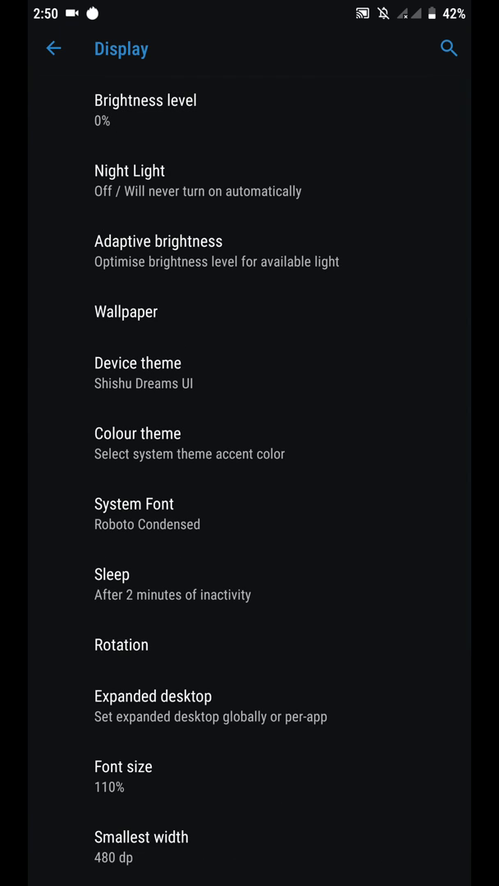
{"action": "left_click", "coordinate": [52, 49]}
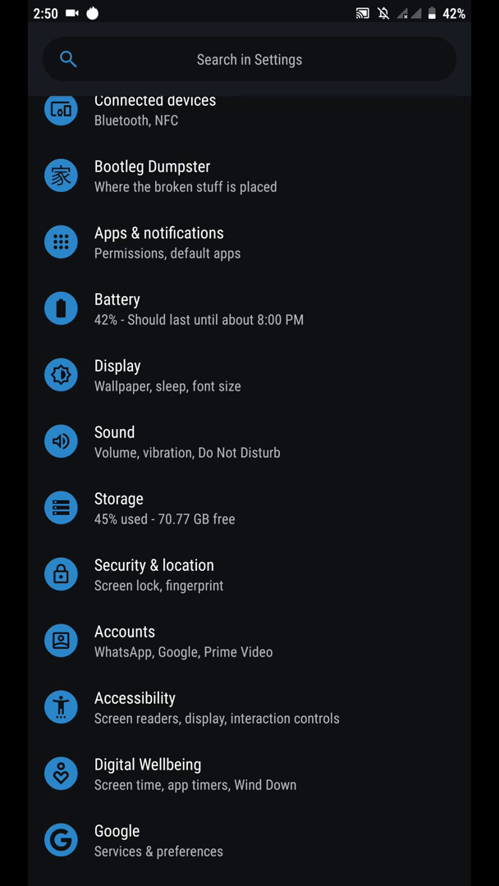
{"action": "left_click", "coordinate": [118, 365]}
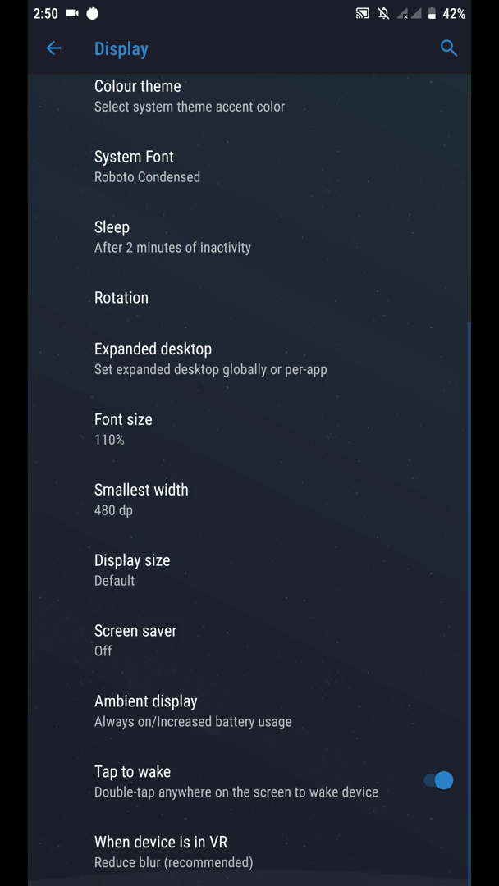
{"action": "scroll", "scroll_direction": "down", "scroll_amount": 3}
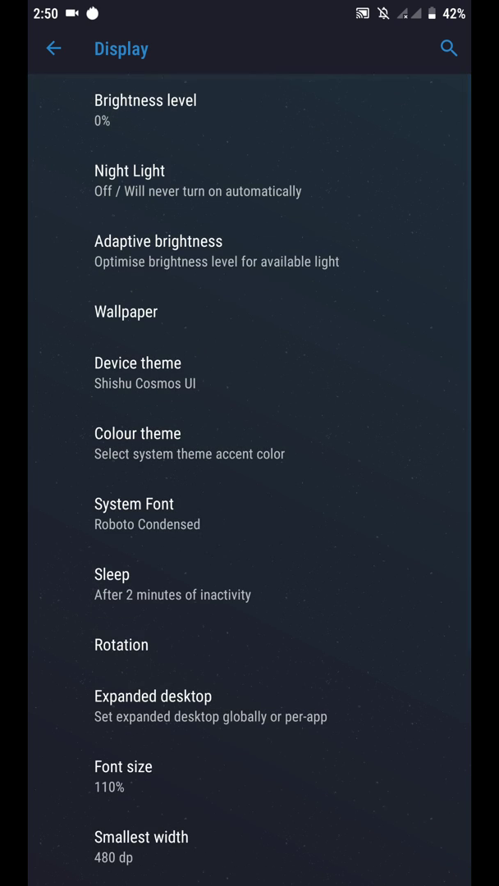
Step: Apply the Shishu Illusions UI theme and reopen Display to see it listed
{"action": "left_click", "coordinate": [138, 363]}
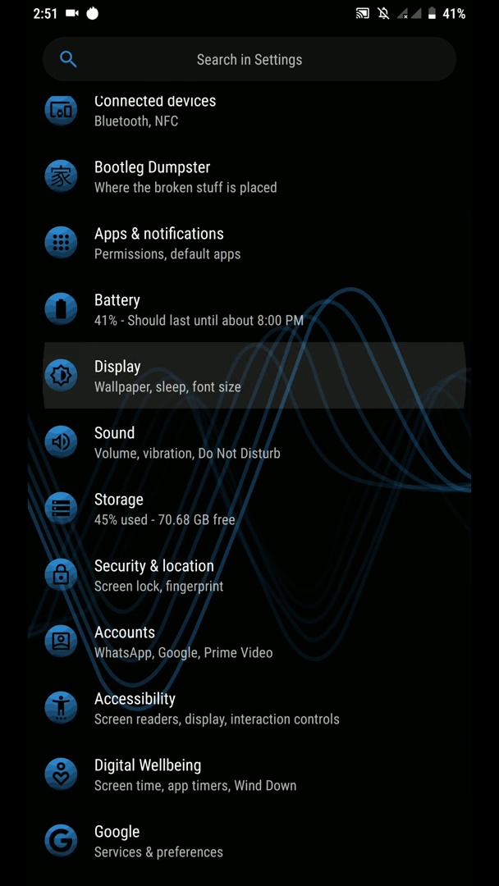
{"action": "left_click", "coordinate": [118, 376]}
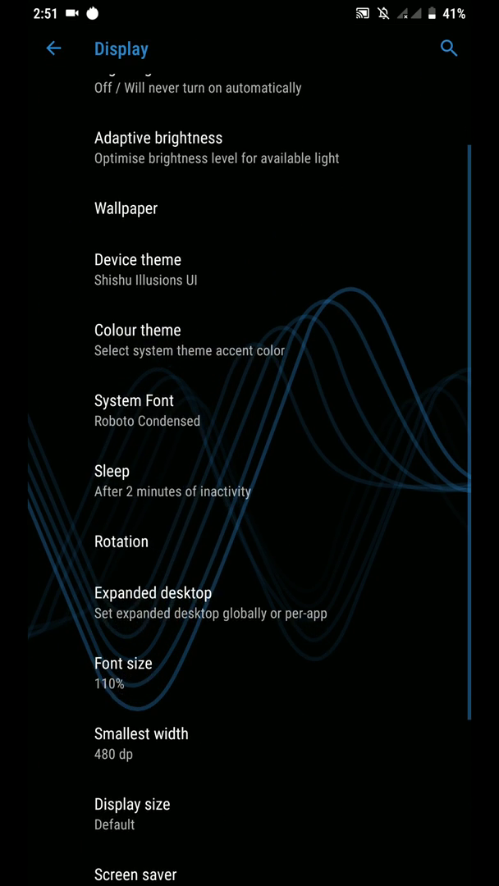
{"action": "scroll", "scroll_direction": "down", "scroll_amount": 3}
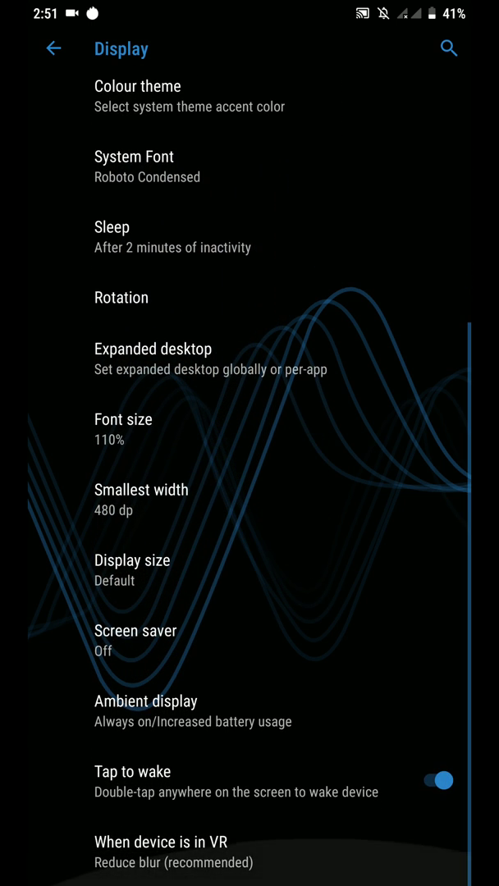
Step: Browse the Ambient display options before returning to the device theme choices
{"action": "left_click", "coordinate": [146, 701]}
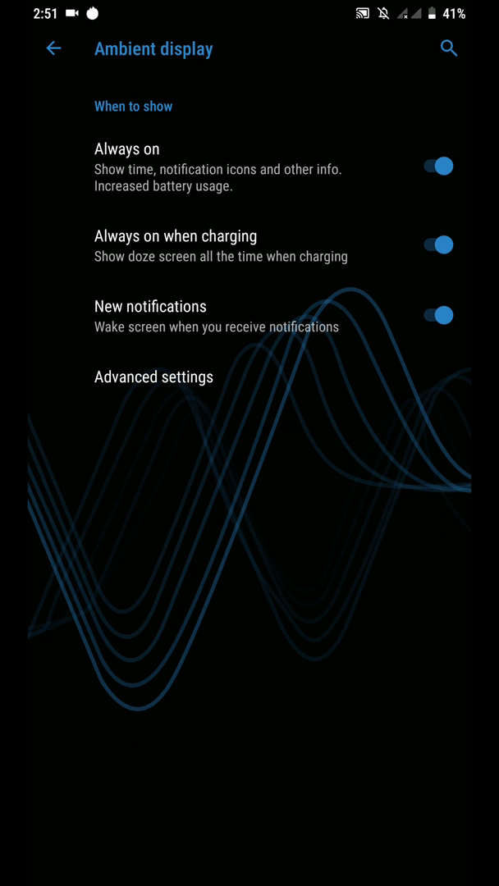
{"action": "scroll", "scroll_direction": "down", "scroll_amount": 3}
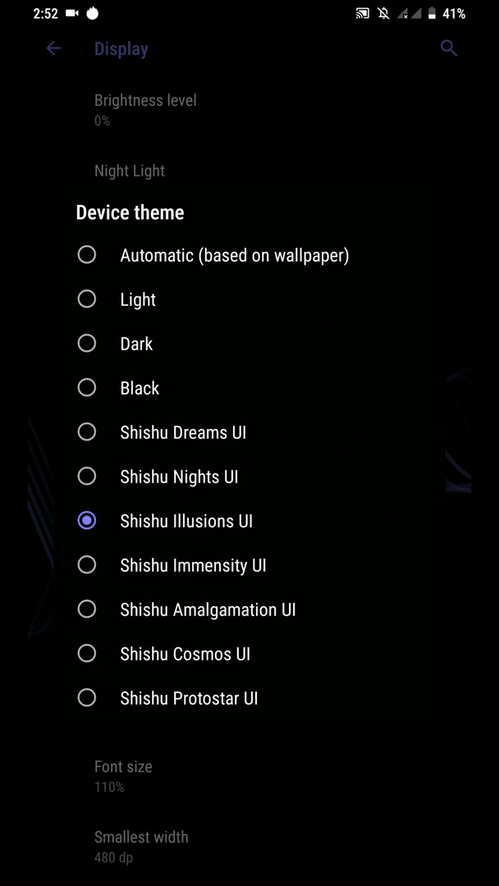
Step: Apply Shishu Amalgamation UI, then Shishu Protostar UI, and return to the main settings list
{"action": "left_click", "coordinate": [207, 610]}
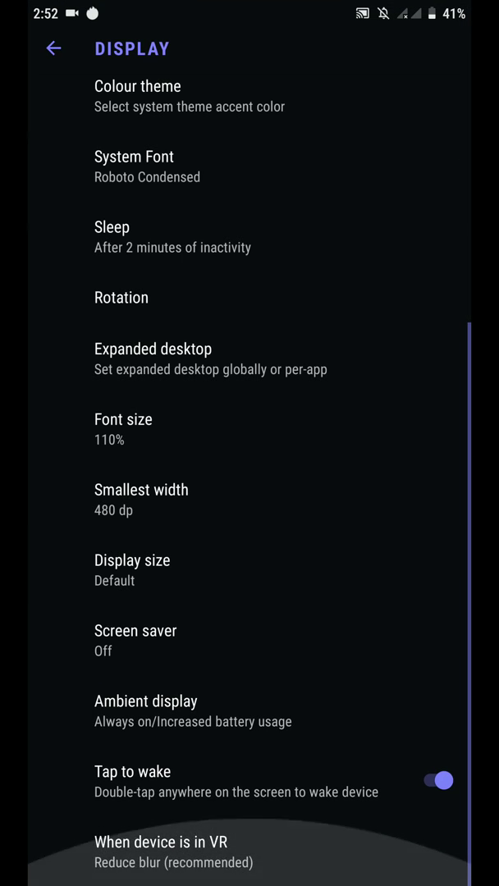
{"action": "scroll", "scroll_direction": "down", "scroll_amount": 3}
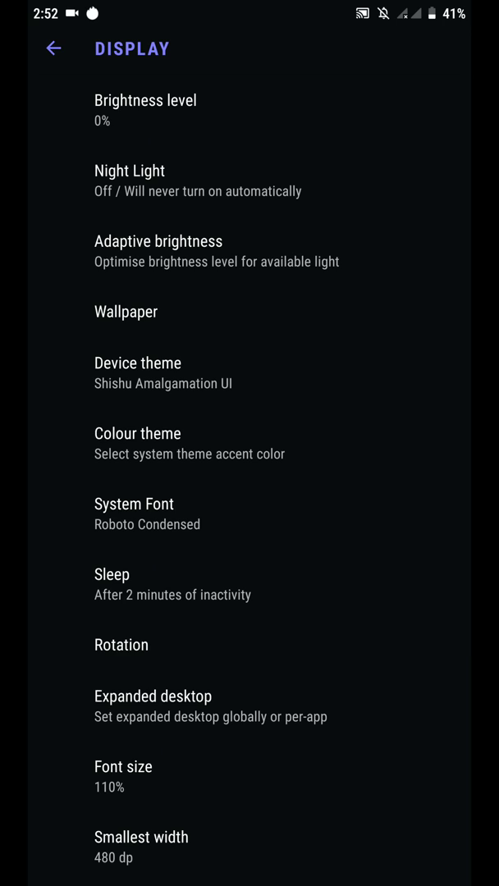
{"action": "left_click", "coordinate": [138, 363]}
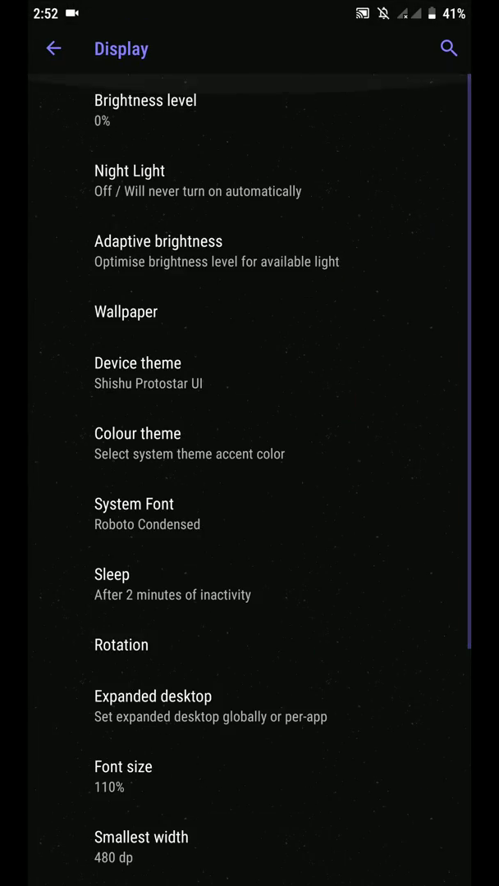
{"action": "left_click", "coordinate": [52, 49]}
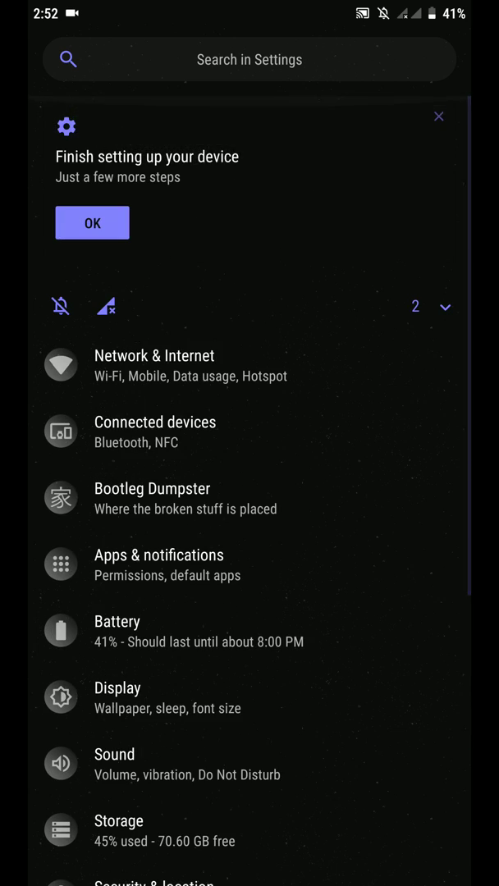
Step: Dismiss the setup suggestion, enter Bootleg Dumpster and back out of the Network traffic options
{"action": "left_click", "coordinate": [436, 115]}
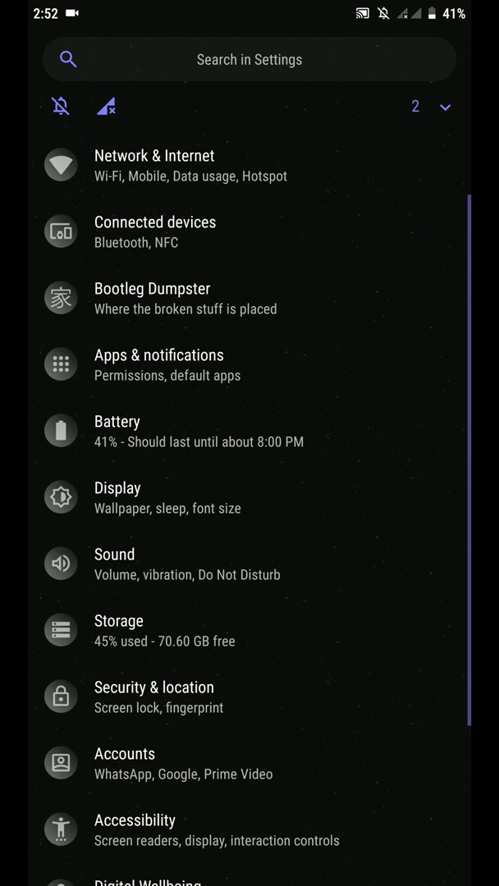
{"action": "left_click", "coordinate": [151, 298]}
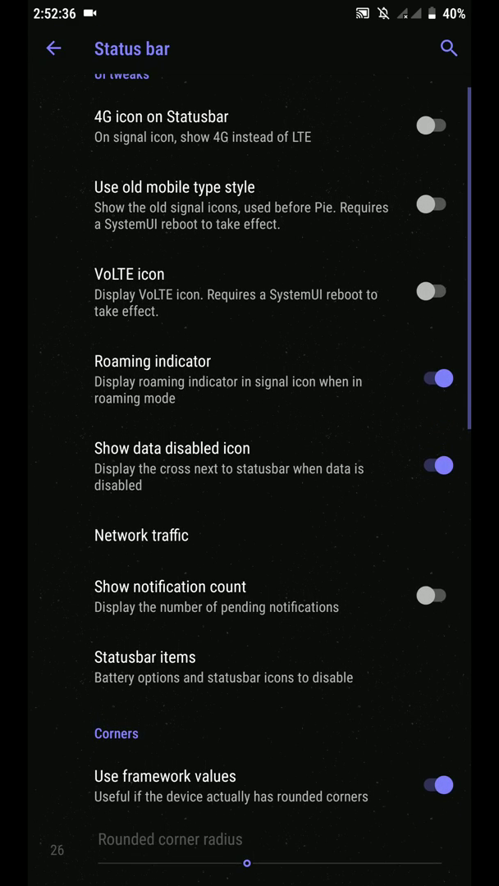
{"action": "left_click", "coordinate": [141, 535]}
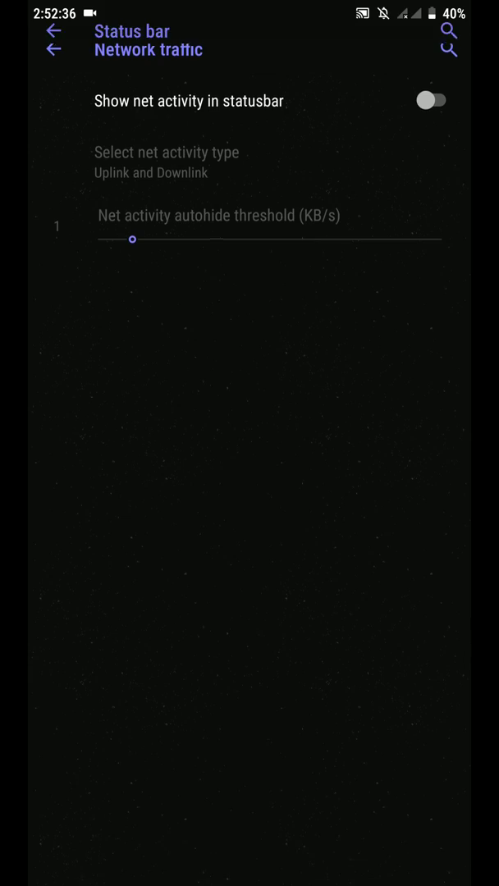
{"action": "left_click", "coordinate": [53, 50]}
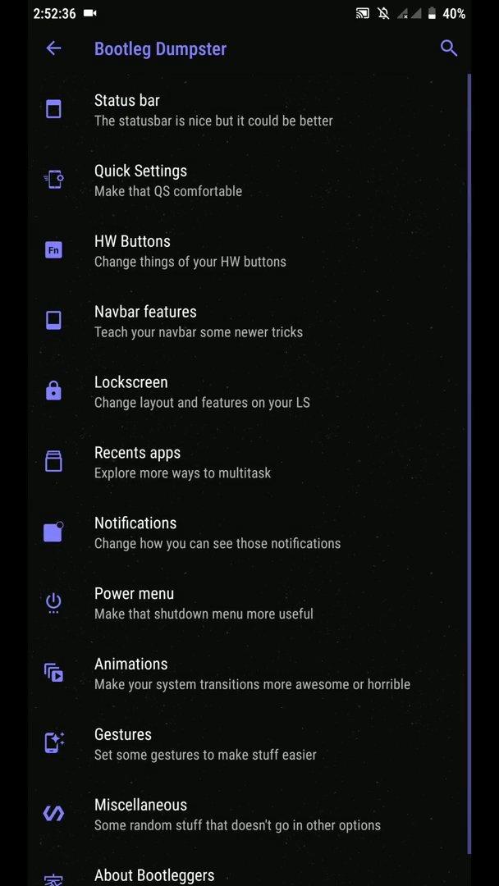
Step: Browse the HW Buttons and Navbar features pages, then return to the Bootleg Dumpster list
{"action": "left_click", "coordinate": [139, 171]}
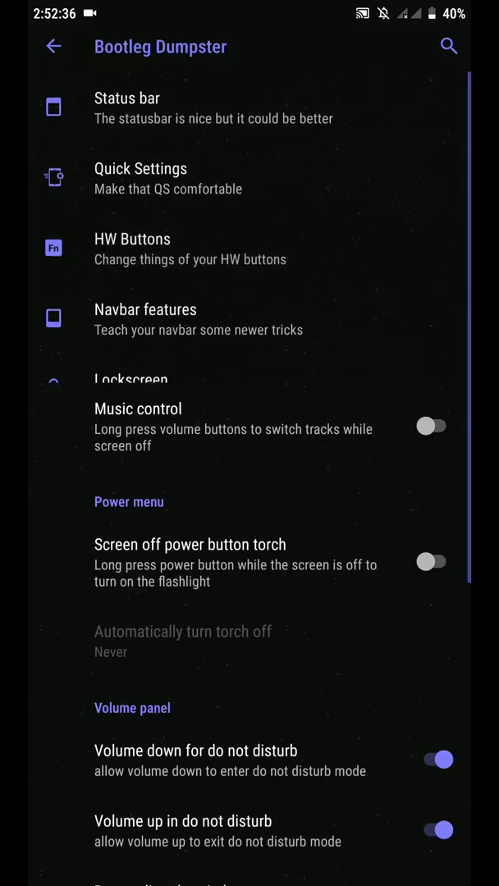
{"action": "left_click", "coordinate": [131, 239]}
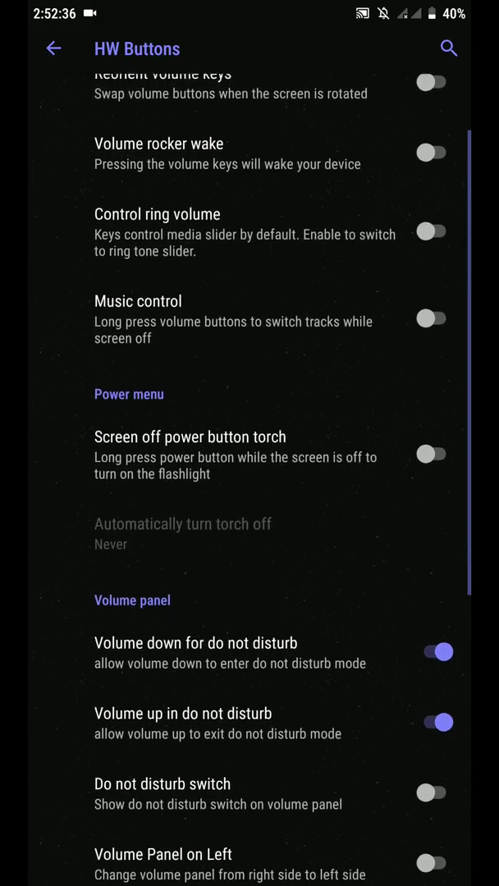
{"action": "scroll", "scroll_direction": "down", "scroll_amount": 3}
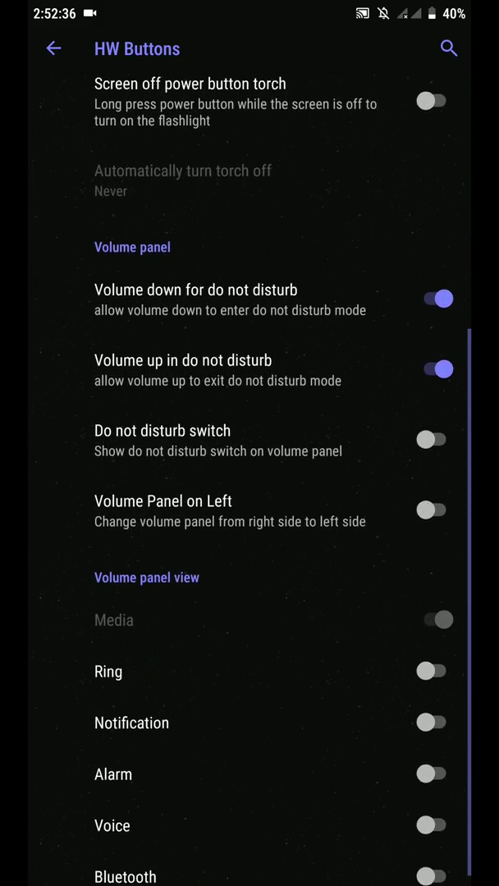
{"action": "left_click", "coordinate": [53, 49]}
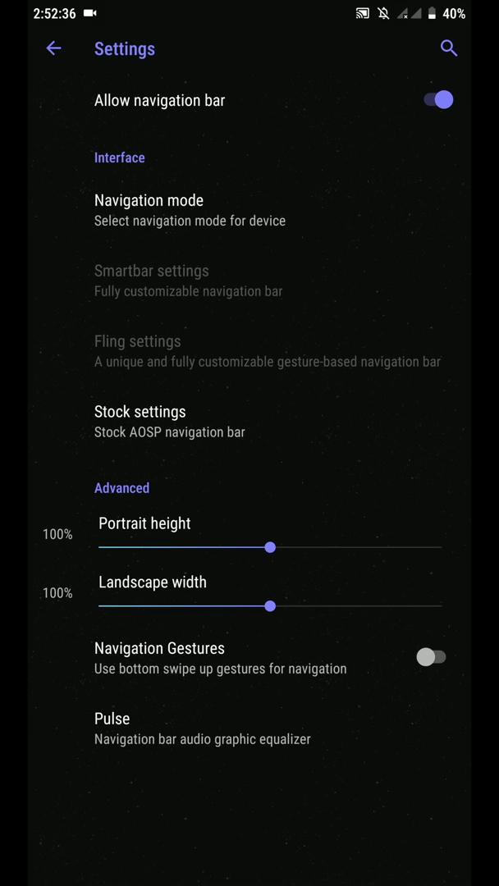
{"action": "left_click", "coordinate": [147, 200]}
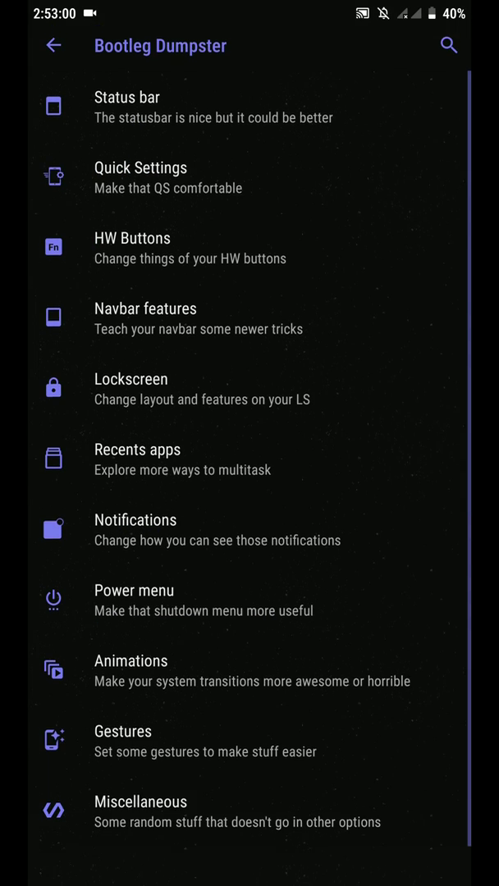
{"action": "left_click", "coordinate": [132, 379]}
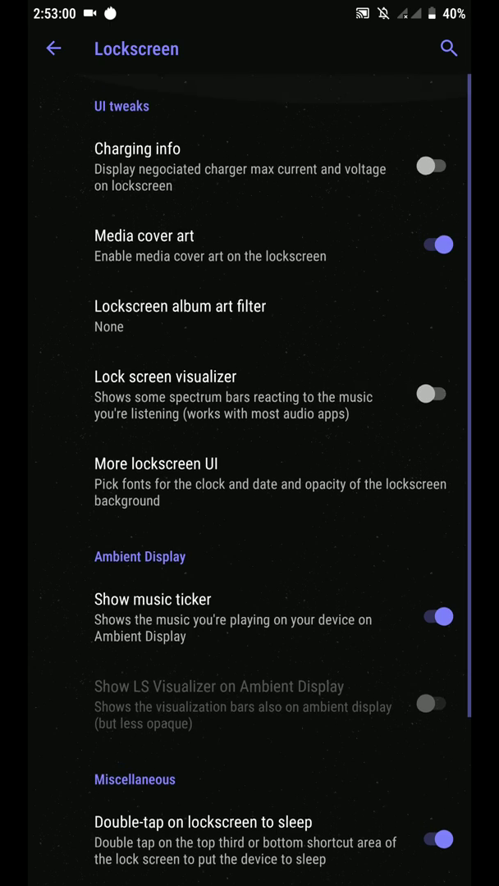
{"action": "scroll", "scroll_direction": "down", "scroll_amount": 3}
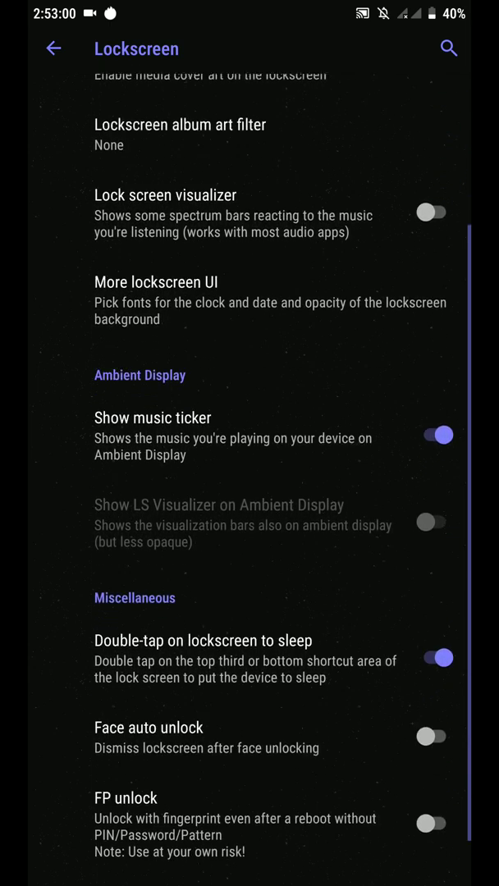
{"action": "left_click", "coordinate": [53, 49]}
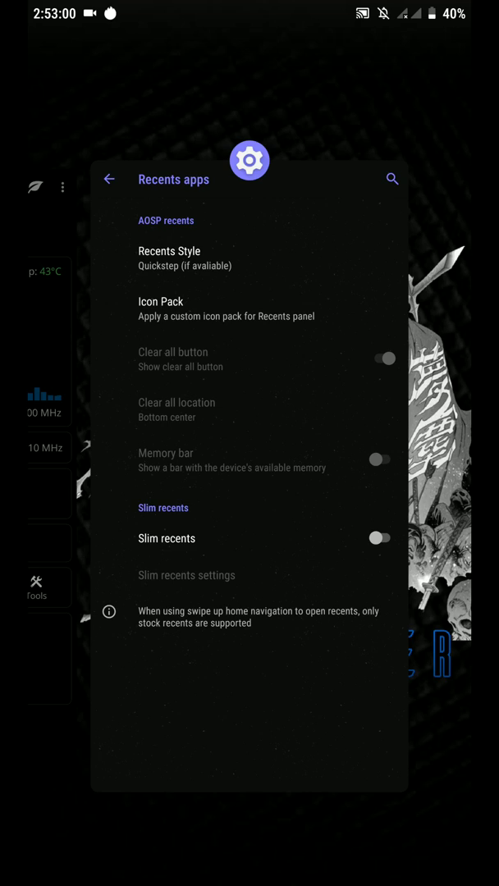
{"action": "left_click", "coordinate": [108, 178]}
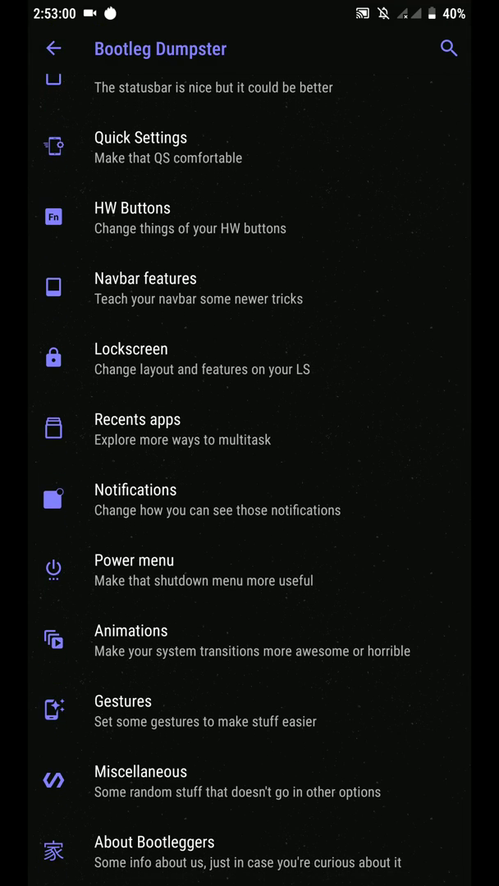
{"action": "left_click", "coordinate": [132, 350]}
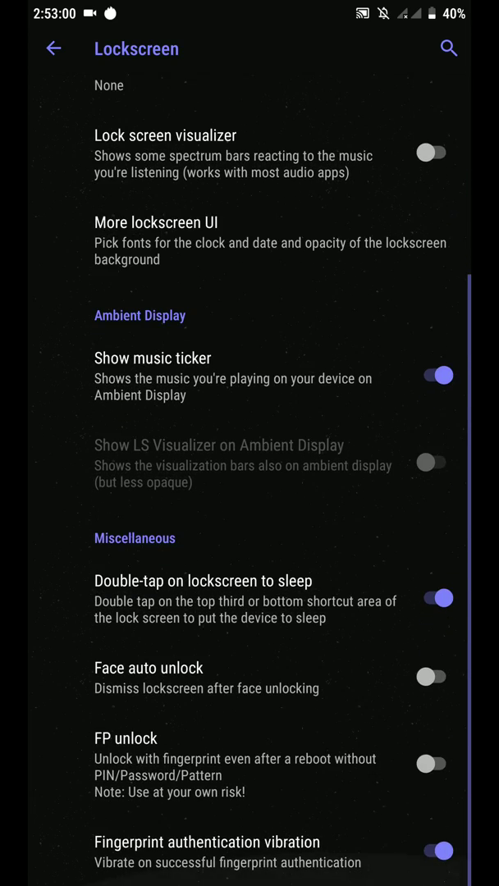
{"action": "left_click", "coordinate": [52, 49]}
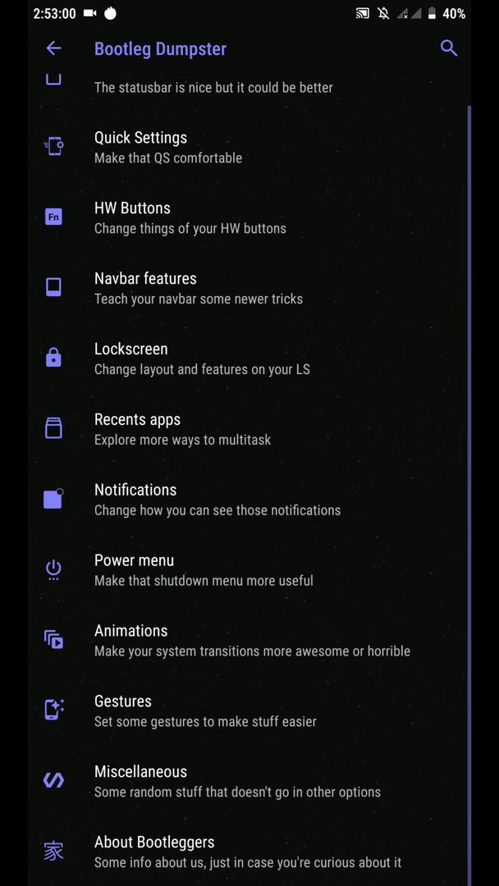
{"action": "left_click", "coordinate": [144, 279]}
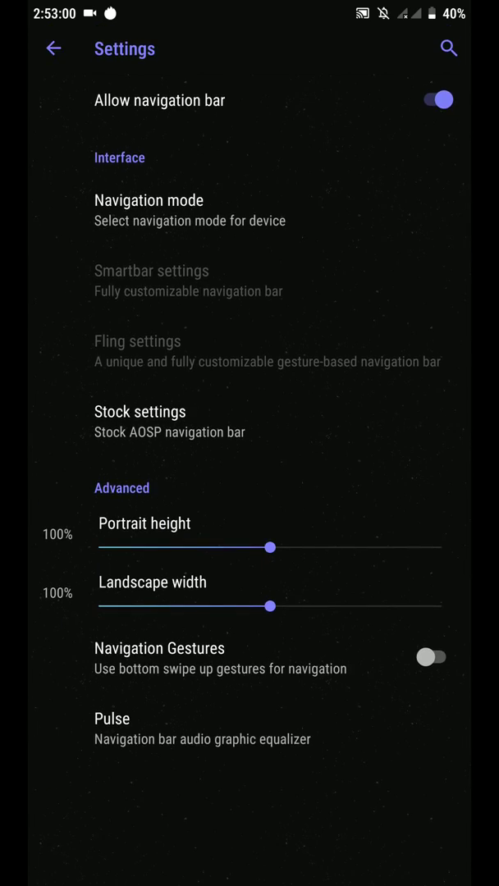
{"action": "left_click", "coordinate": [52, 49]}
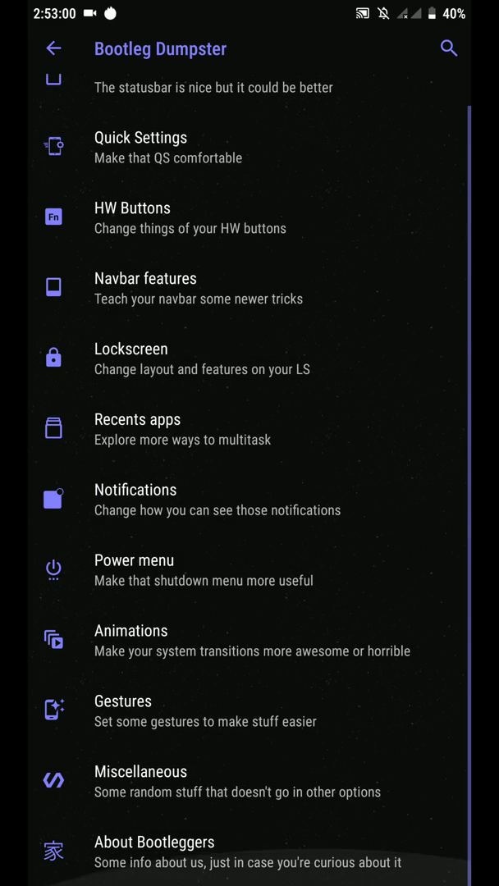
{"action": "left_click", "coordinate": [134, 489]}
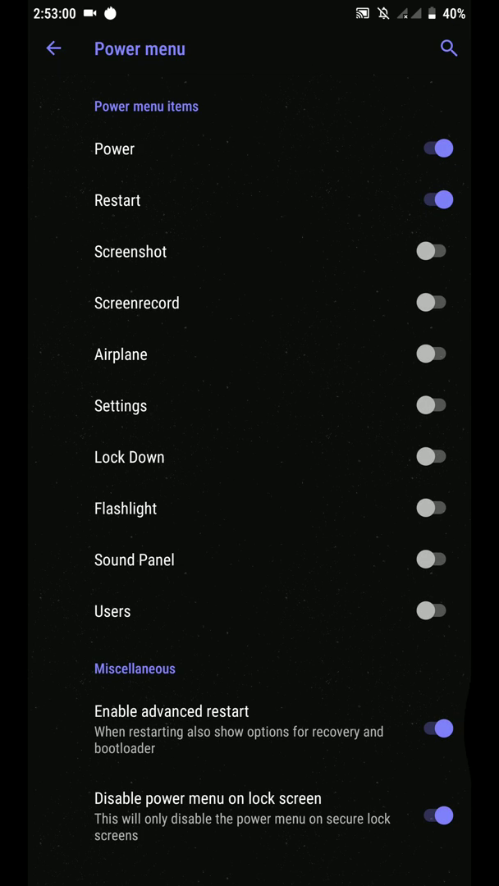
Step: View the Animations and Gestures pages, enter Miscellaneous, then exit Settings to the app drawer
{"action": "left_click", "coordinate": [52, 48]}
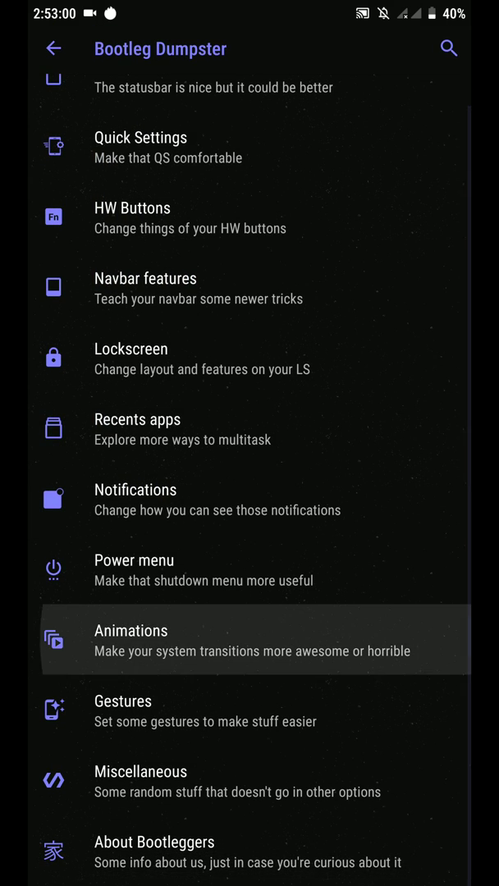
{"action": "left_click", "coordinate": [131, 630]}
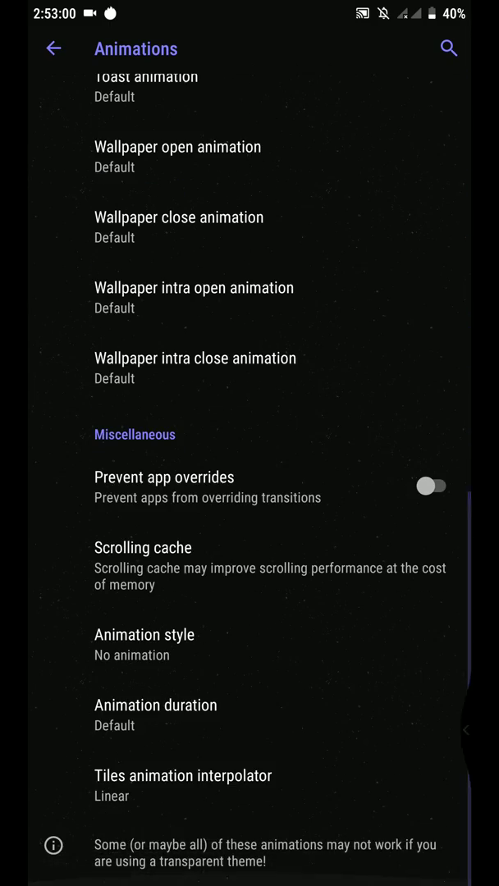
{"action": "left_click", "coordinate": [53, 49]}
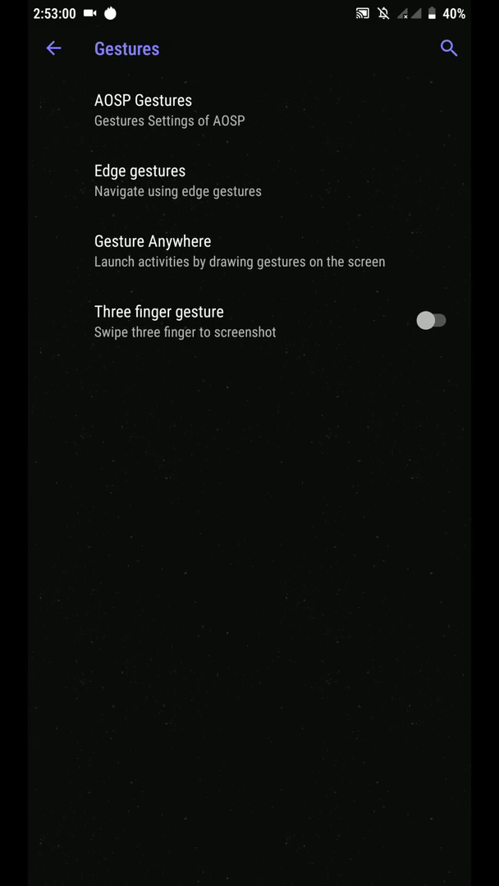
{"action": "left_click", "coordinate": [53, 50]}
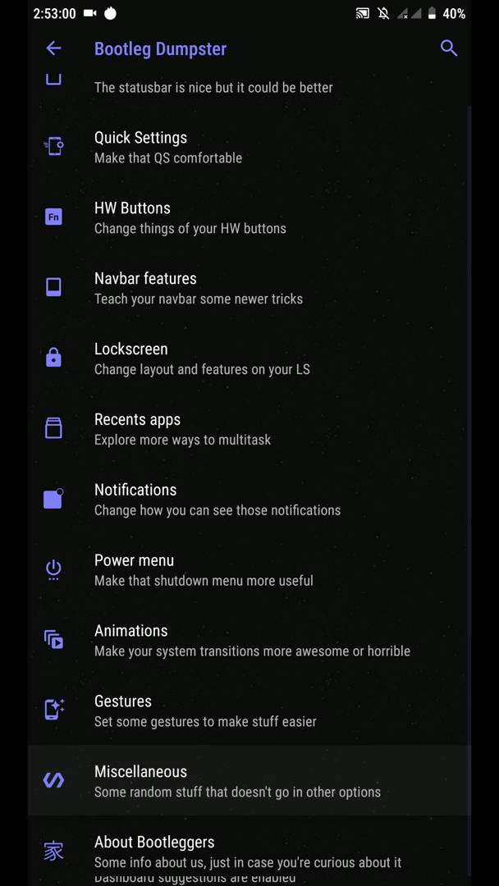
{"action": "left_click", "coordinate": [141, 771]}
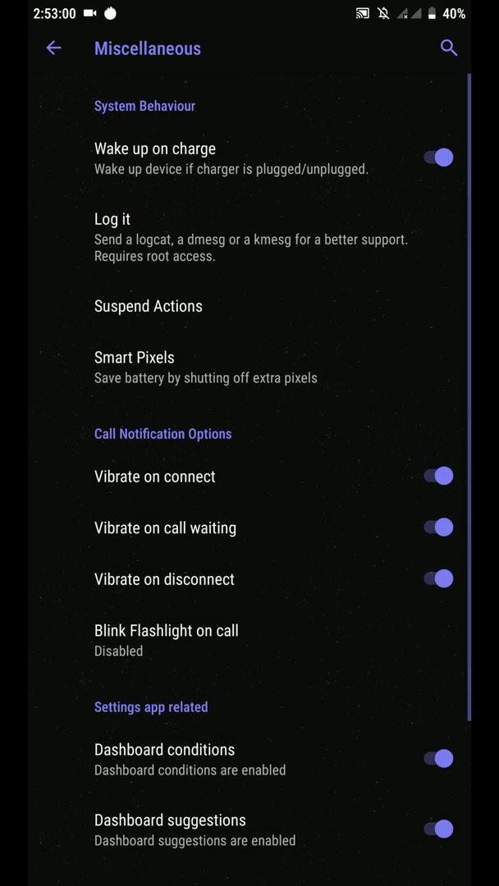
{"action": "left_click", "coordinate": [434, 828]}
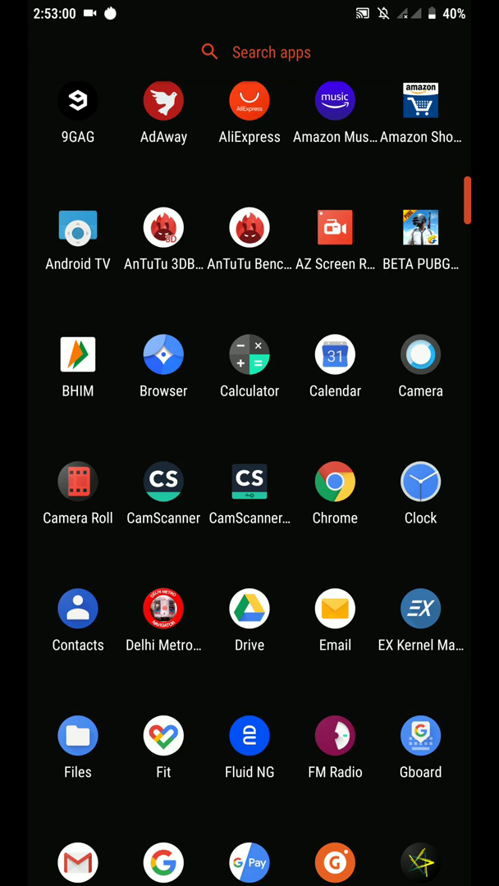
Step: Reveal Camera's App info/Edit shortcut options in the app drawer, dismiss them, then scroll the Settings home list
{"action": "left_click", "coordinate": [420, 366]}
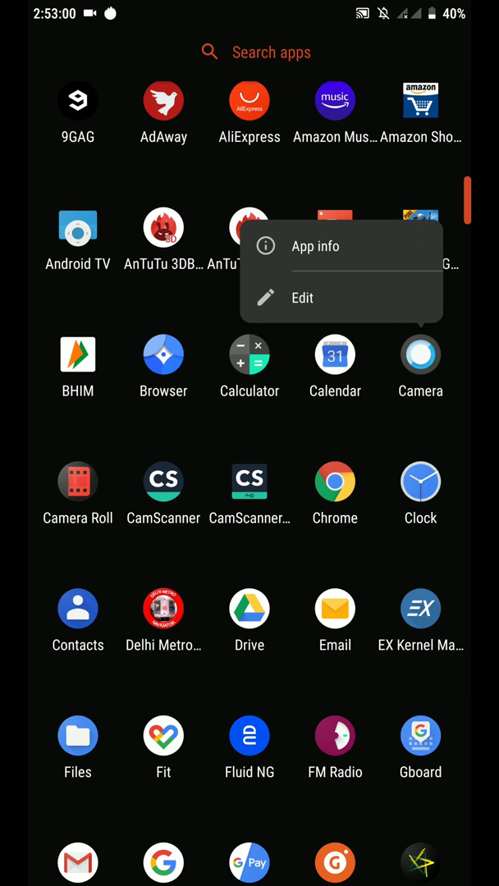
{"action": "left_click", "coordinate": [315, 246]}
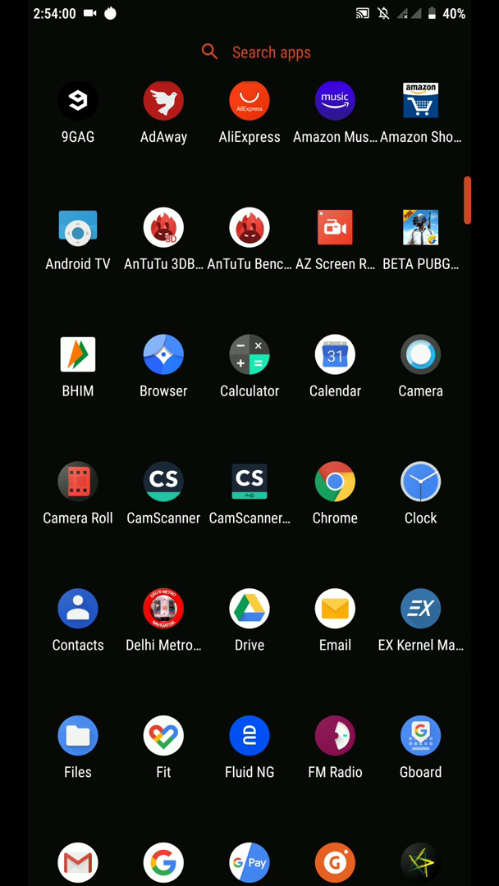
{"action": "scroll", "scroll_direction": "down", "scroll_amount": 3}
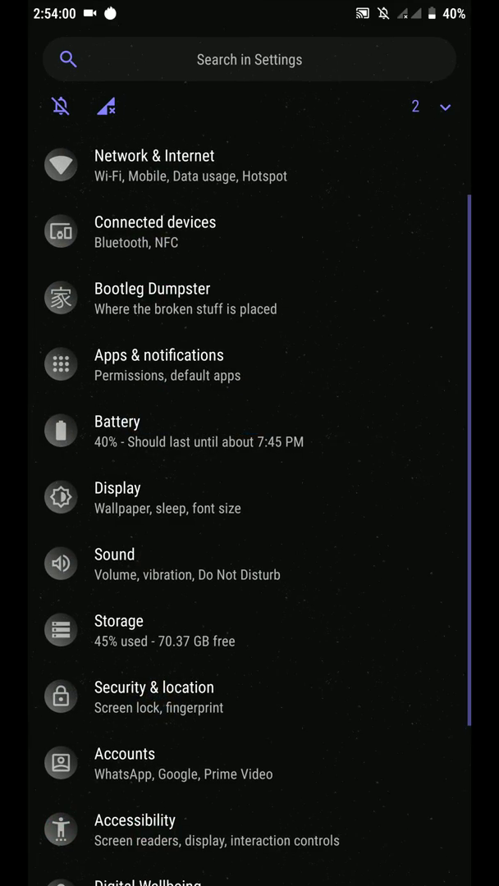
{"action": "scroll", "scroll_direction": "down", "scroll_amount": 3}
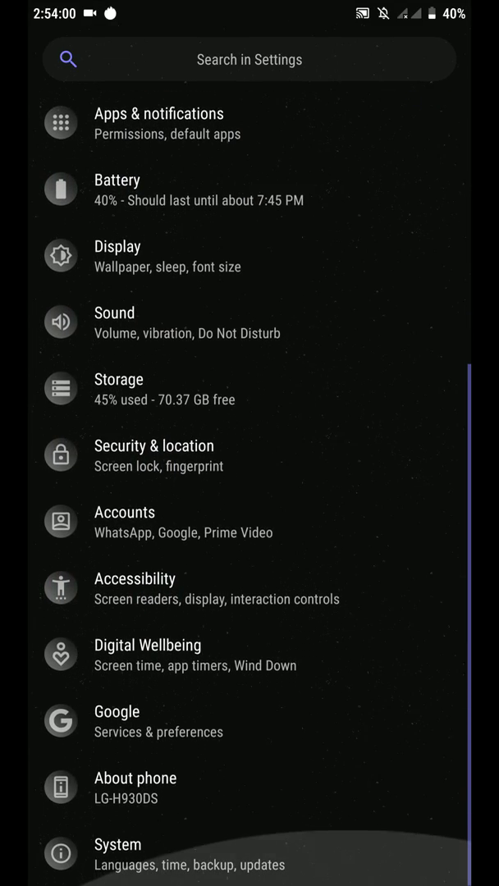